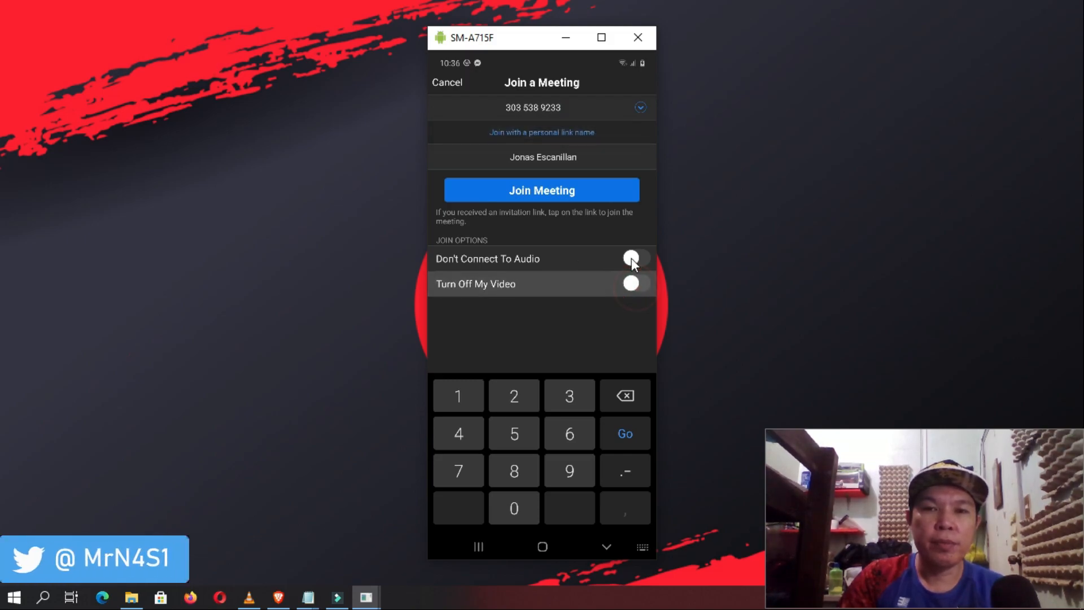
click(541, 190)
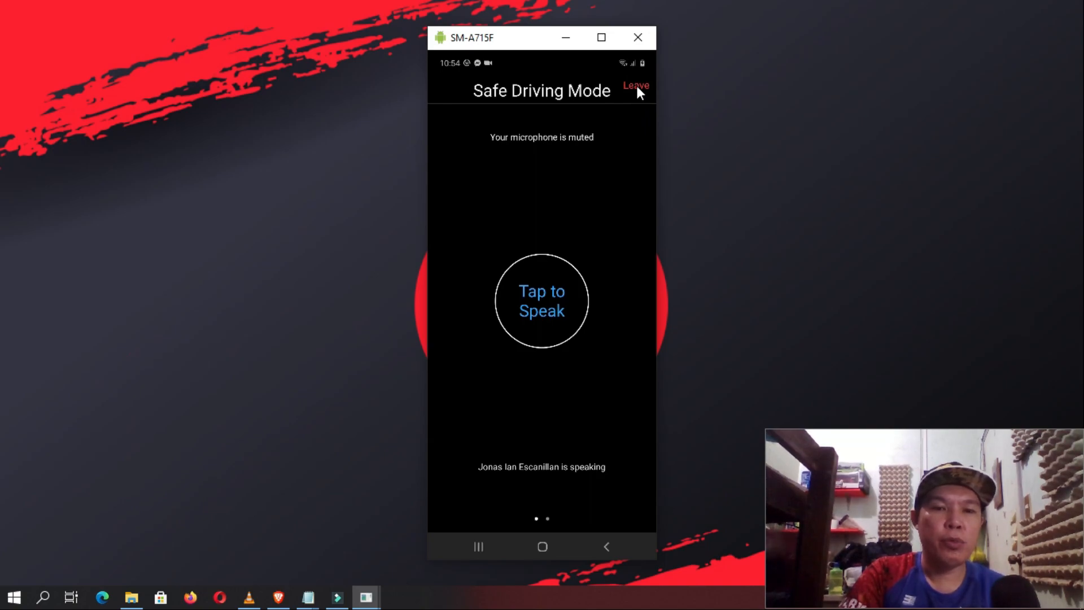
Leave the meeting from Safe Driving Mode and confirm Leave Meeting.
click(635, 86)
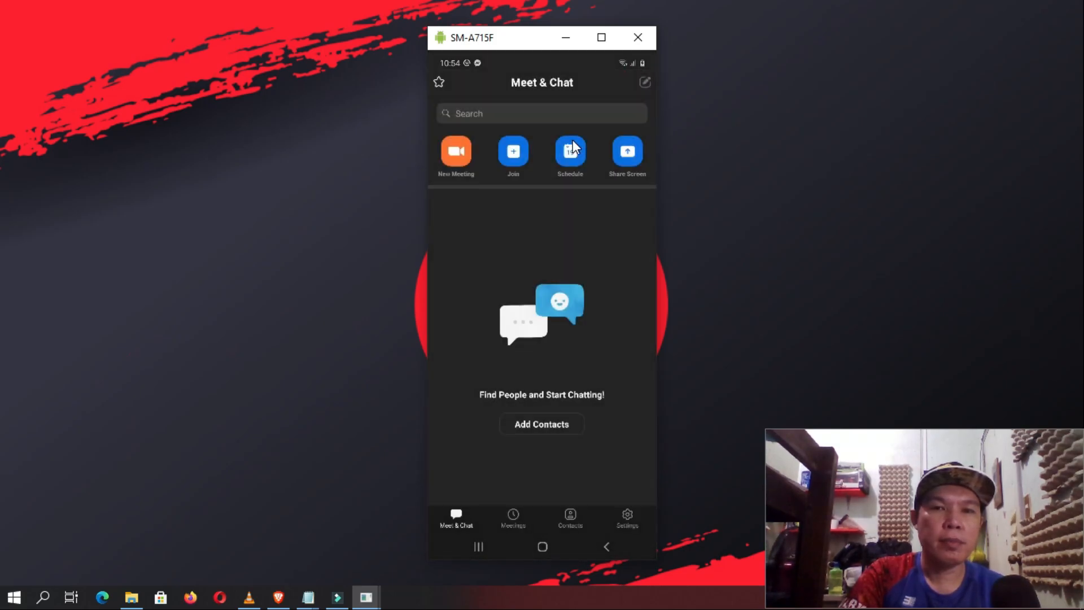